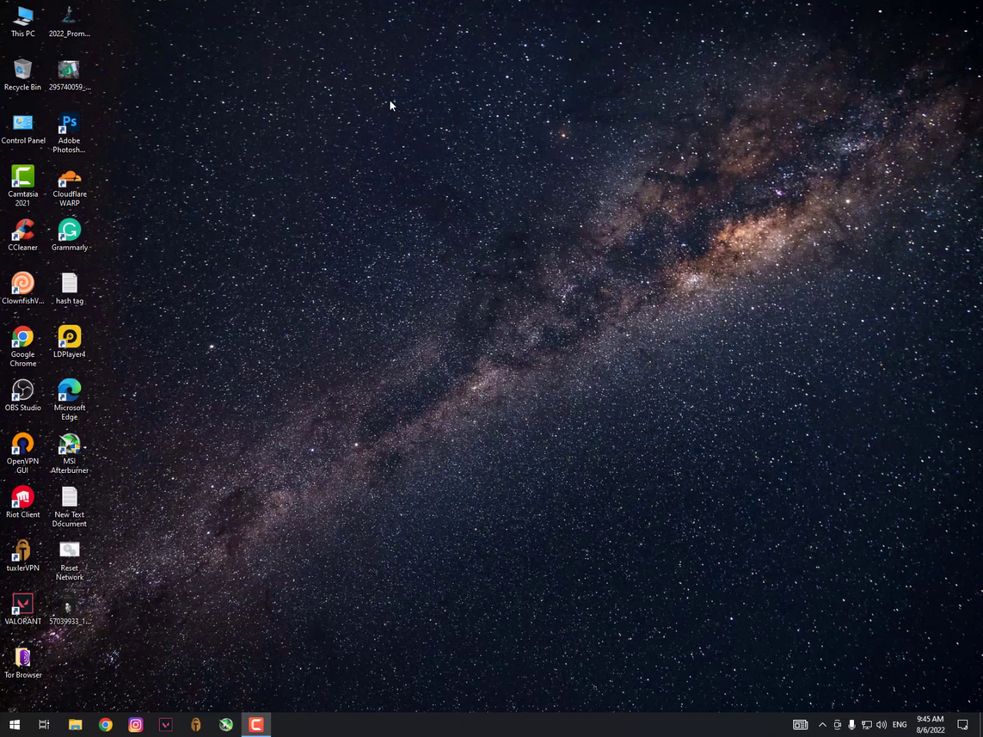
Step: Reach Device Manager via This PC Properties and select NVIDIA GeForce GT 610 under Display adapters
{"action": "type", "text": "Valorant Cra"}
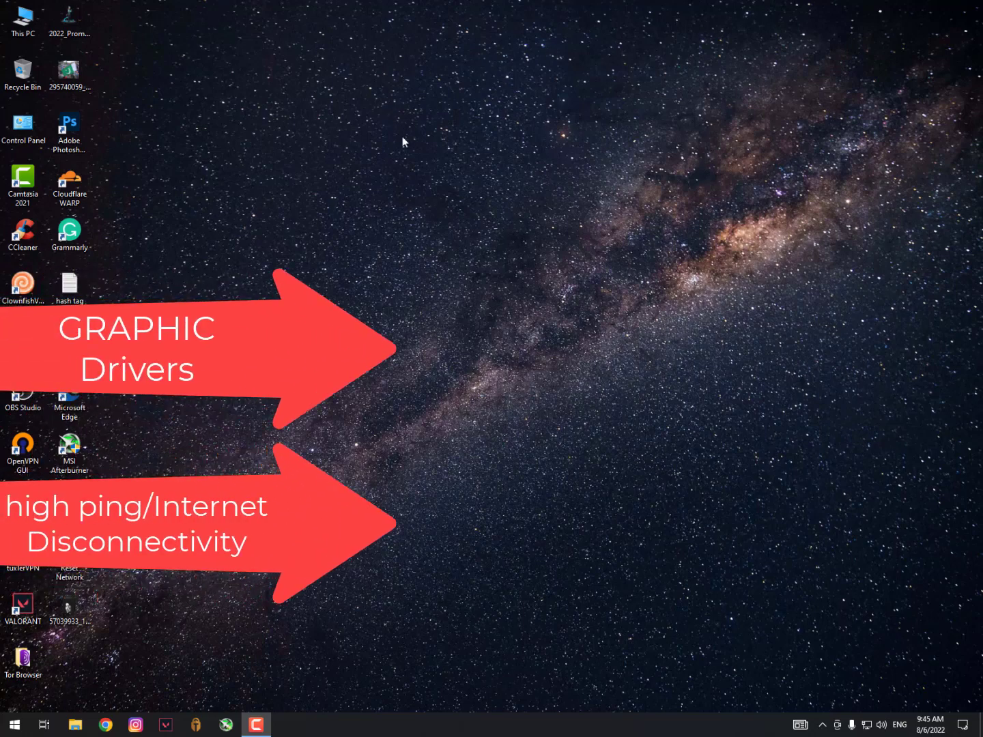
{"action": "mouse_move", "coordinate": [437, 235]}
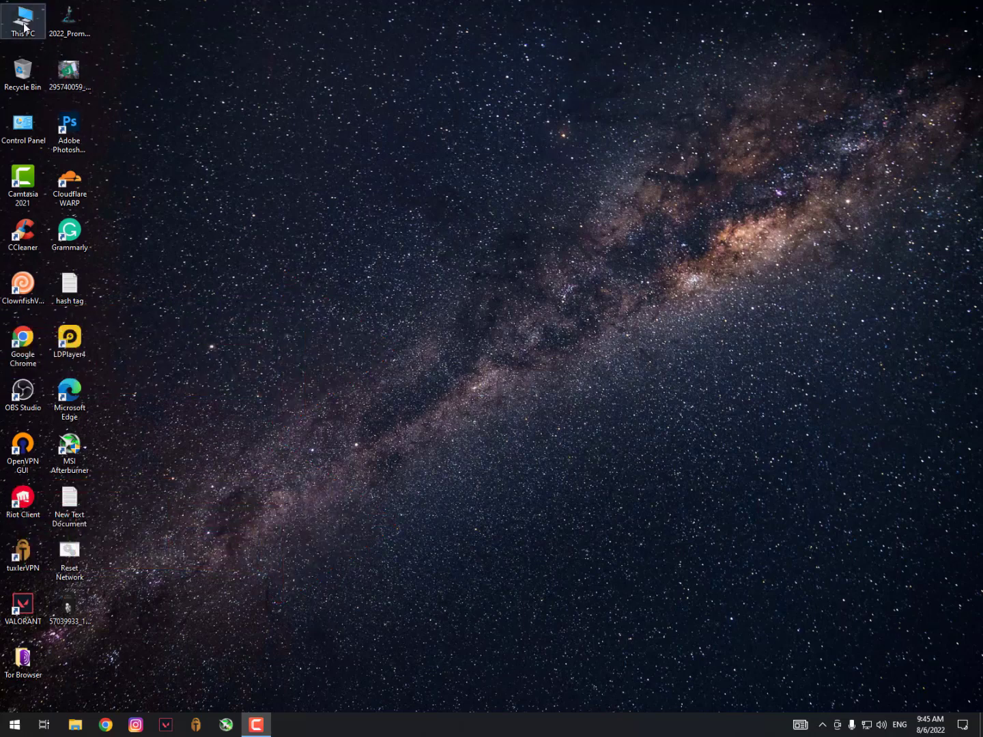
{"action": "right_click", "coordinate": [21, 20]}
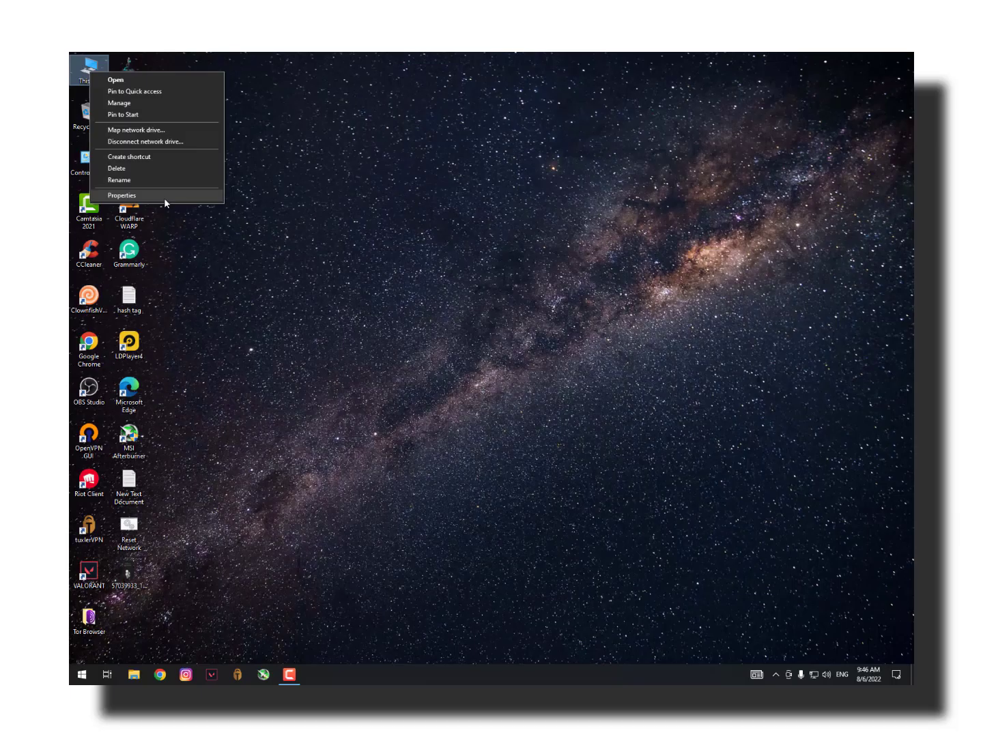
{"action": "left_click", "coordinate": [122, 195]}
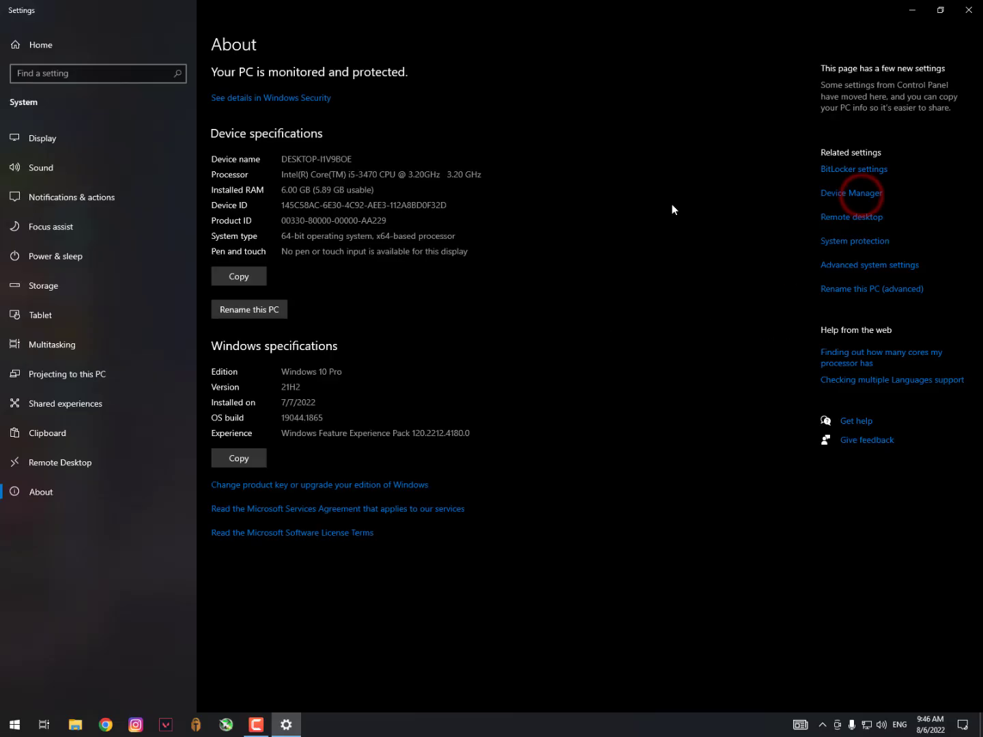
{"action": "left_click", "coordinate": [851, 194]}
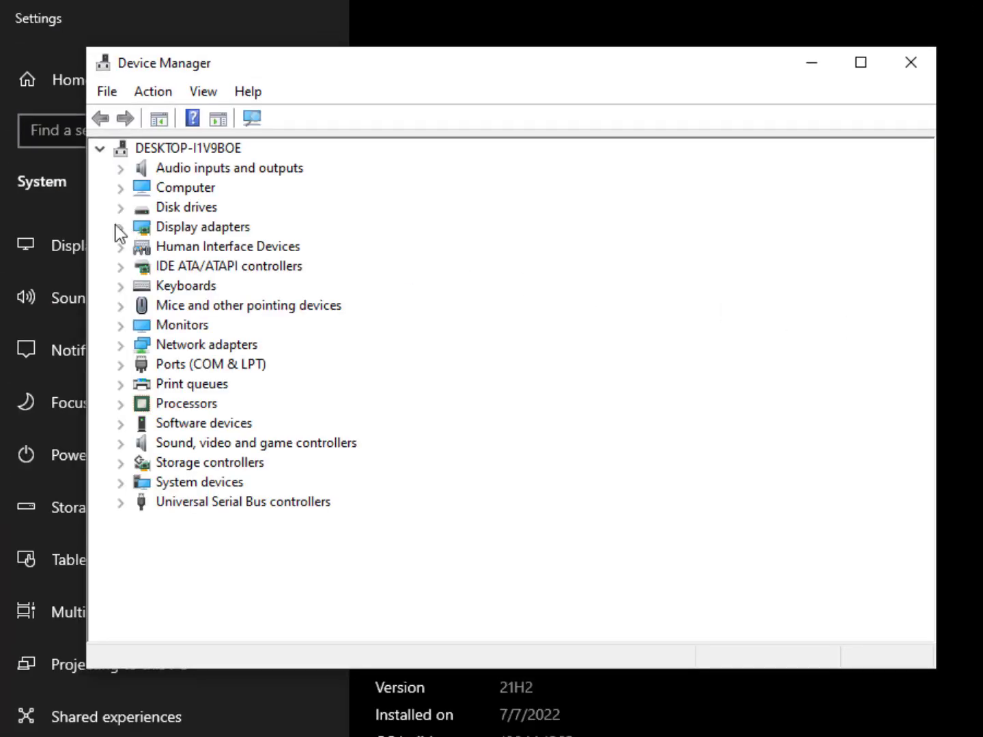
{"action": "left_click", "coordinate": [121, 227]}
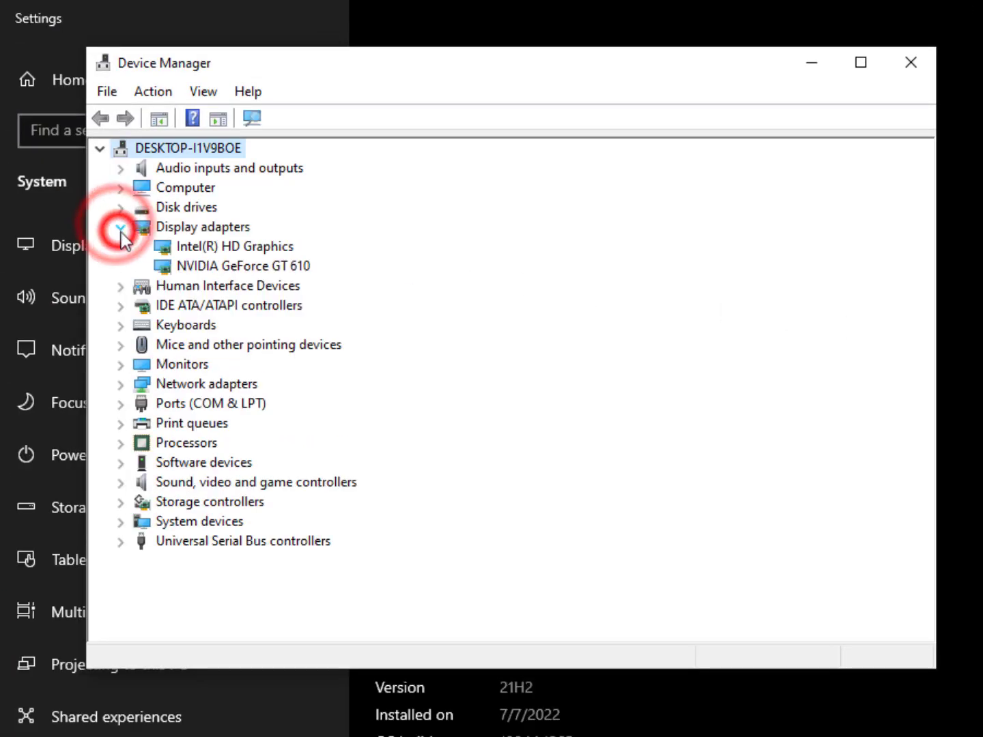
{"action": "left_click", "coordinate": [243, 265]}
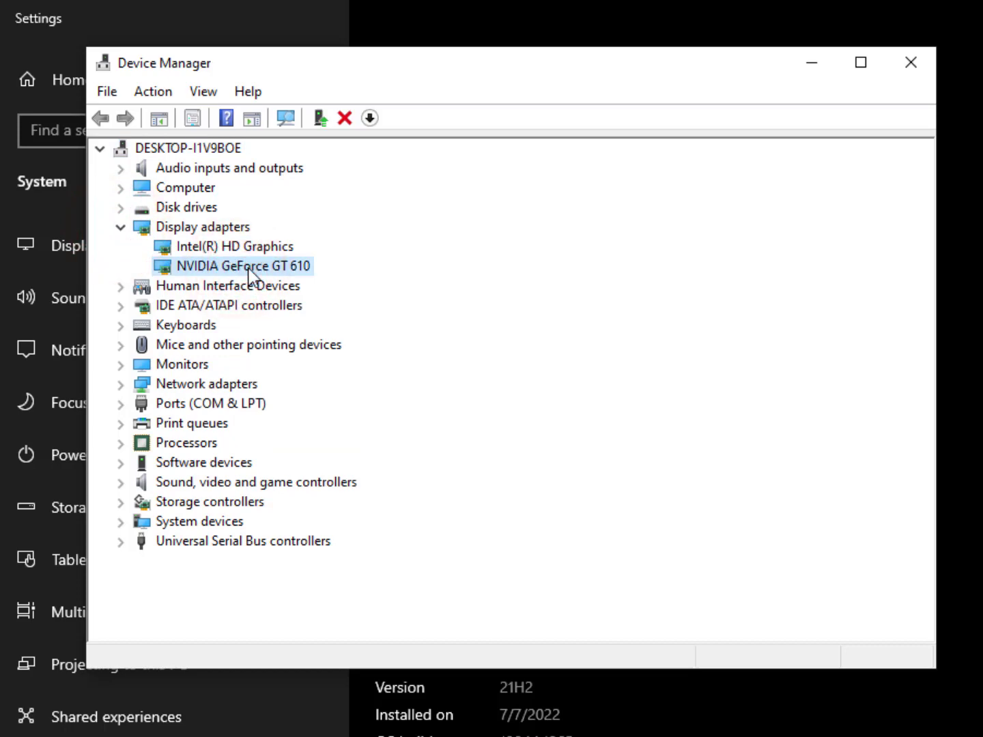
Step: Run an automatic driver search for the NVIDIA GeForce GT 610, confirming best drivers already installed
{"action": "right_click", "coordinate": [243, 264]}
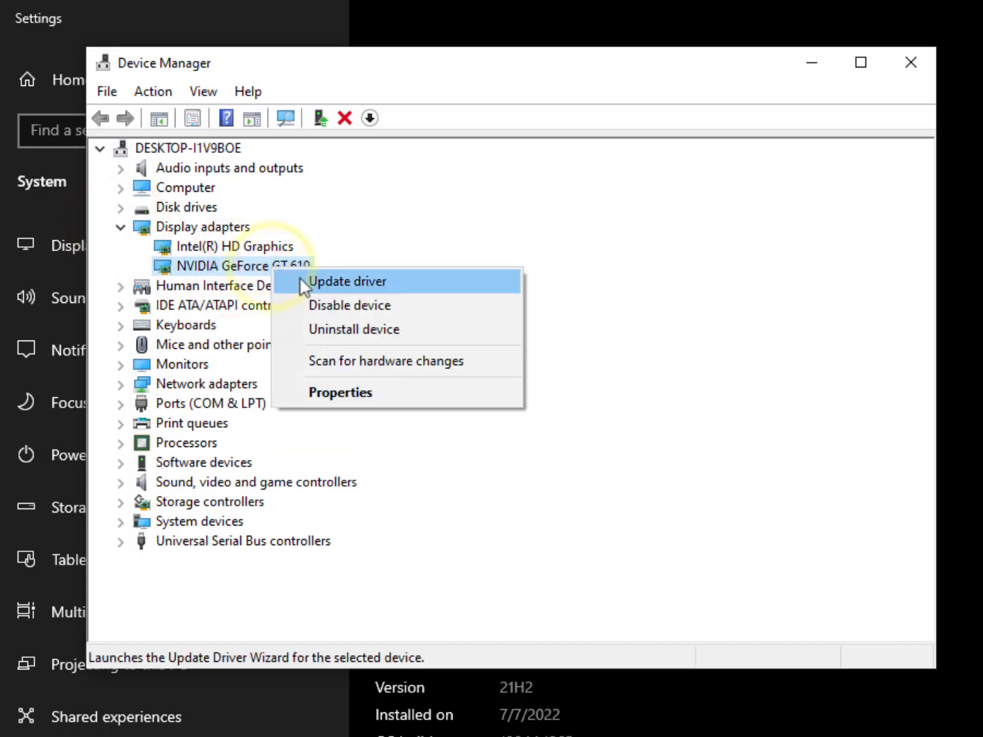
{"action": "left_click", "coordinate": [347, 281]}
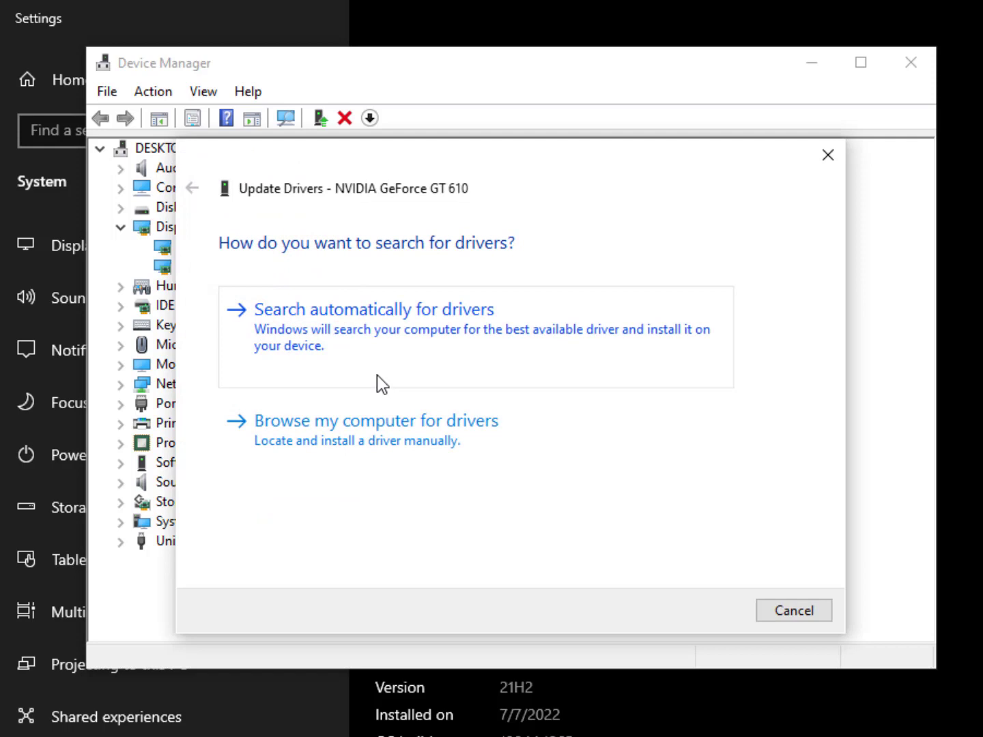
{"action": "left_click", "coordinate": [398, 329]}
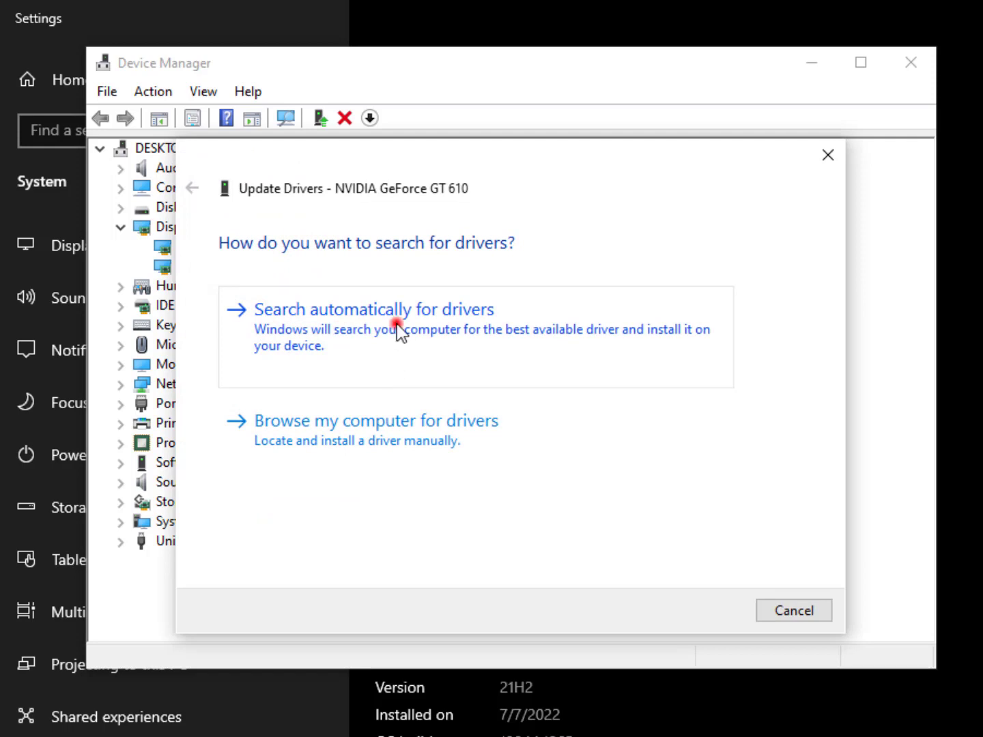
{"action": "left_click", "coordinate": [374, 308]}
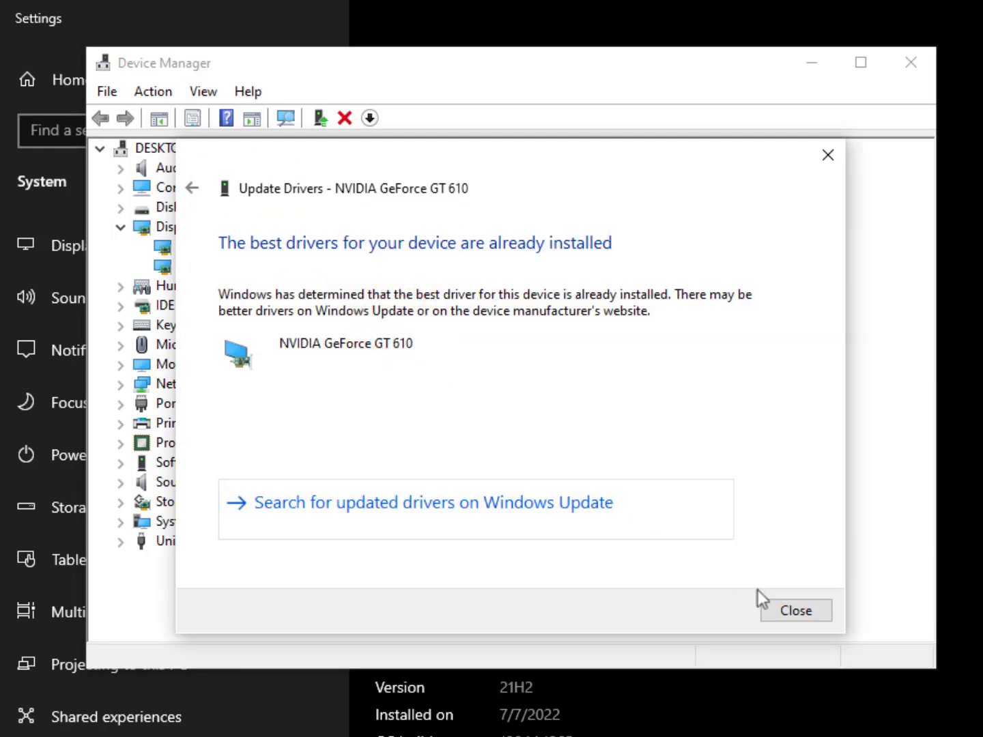
{"action": "right_click", "coordinate": [204, 265]}
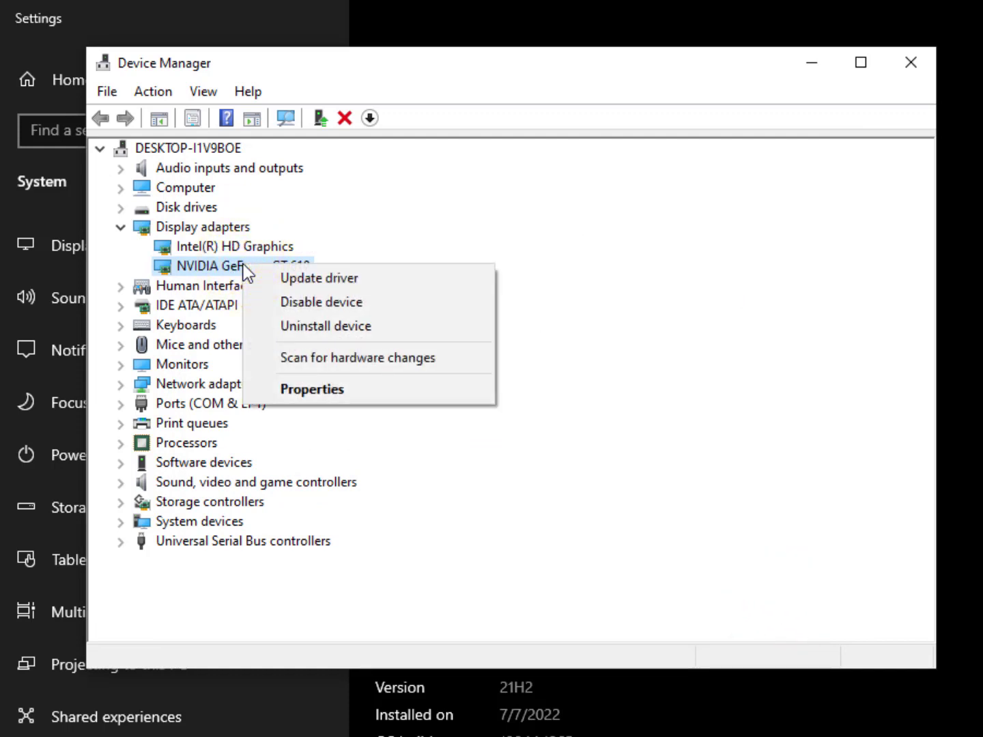
{"action": "mouse_move", "coordinate": [325, 279]}
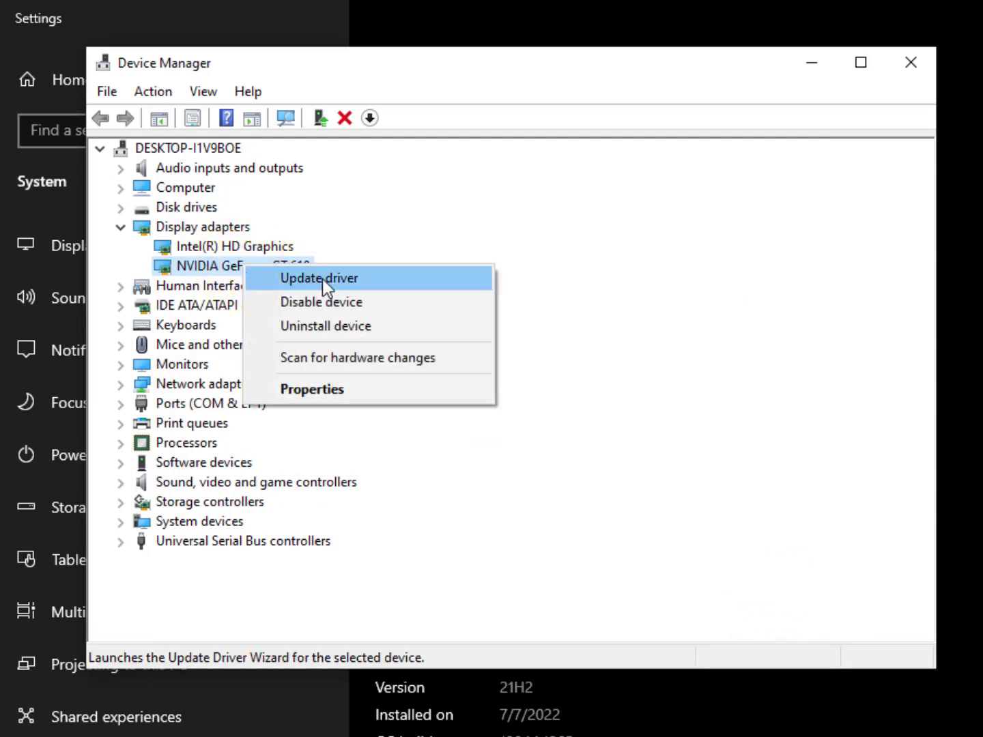
Step: Browse the compatible-driver list, pick NVIDIA GeForce GT 610, then cancel without installing
{"action": "left_click", "coordinate": [319, 278]}
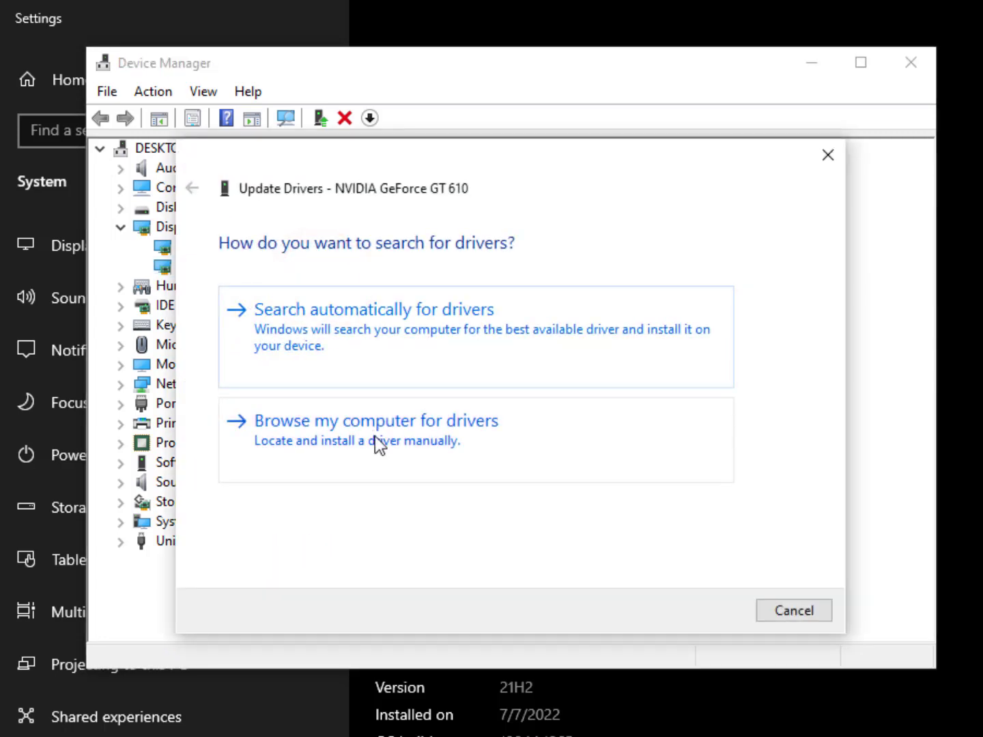
{"action": "left_click", "coordinate": [374, 420]}
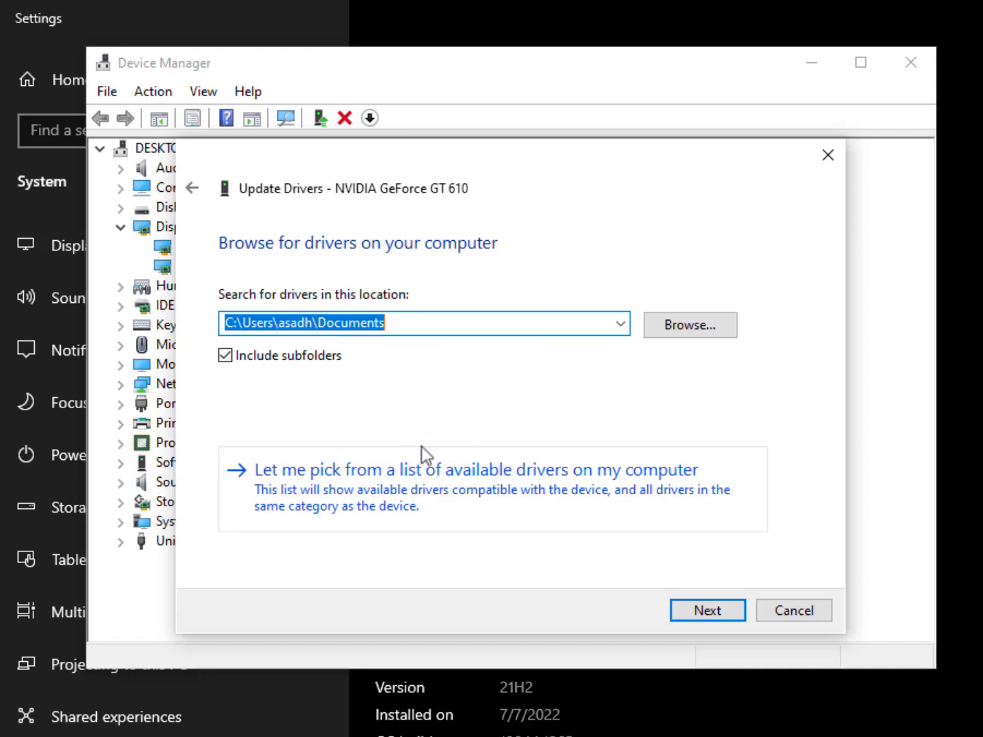
{"action": "mouse_move", "coordinate": [467, 497]}
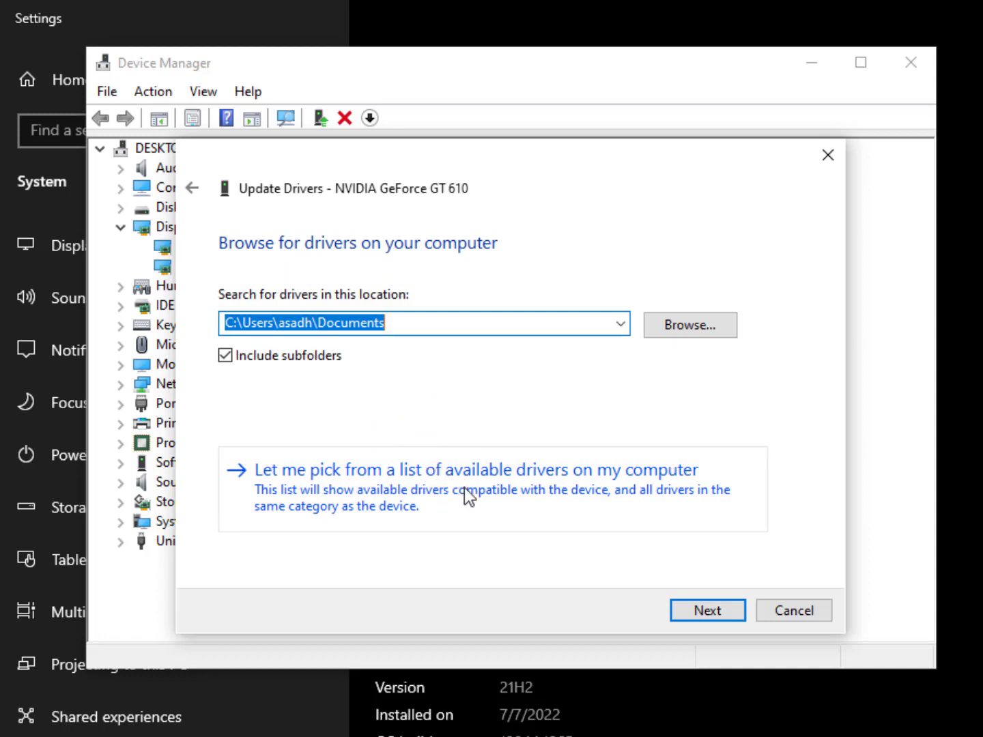
{"action": "left_click", "coordinate": [473, 470]}
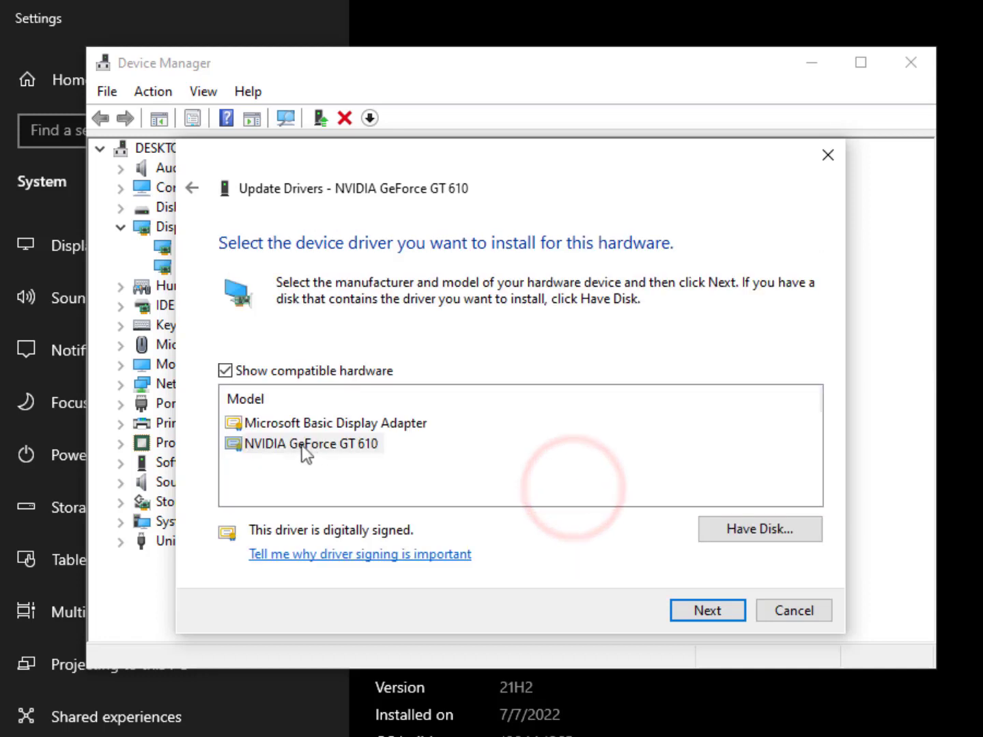
{"action": "left_click", "coordinate": [311, 443]}
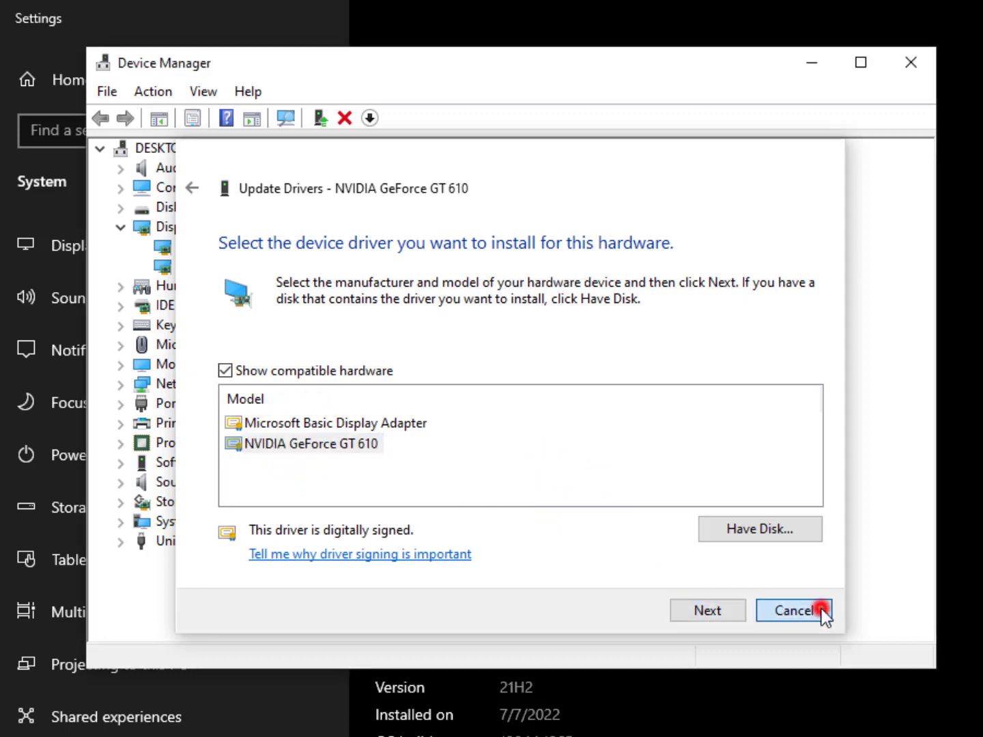
{"action": "left_click", "coordinate": [793, 611]}
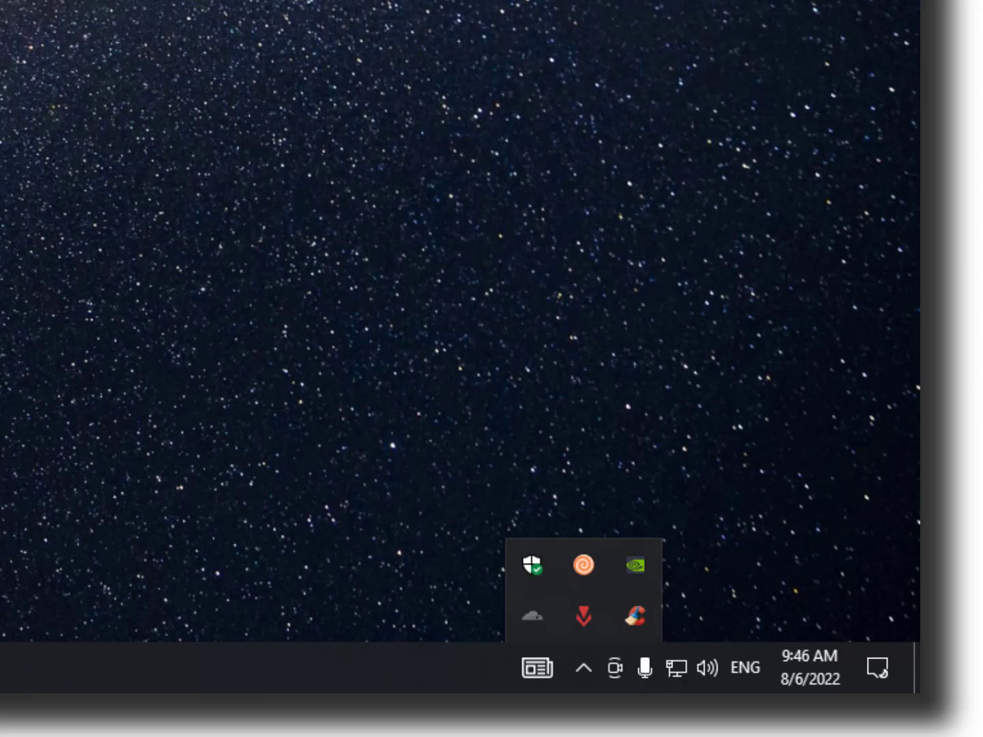
{"action": "mouse_move", "coordinate": [635, 617]}
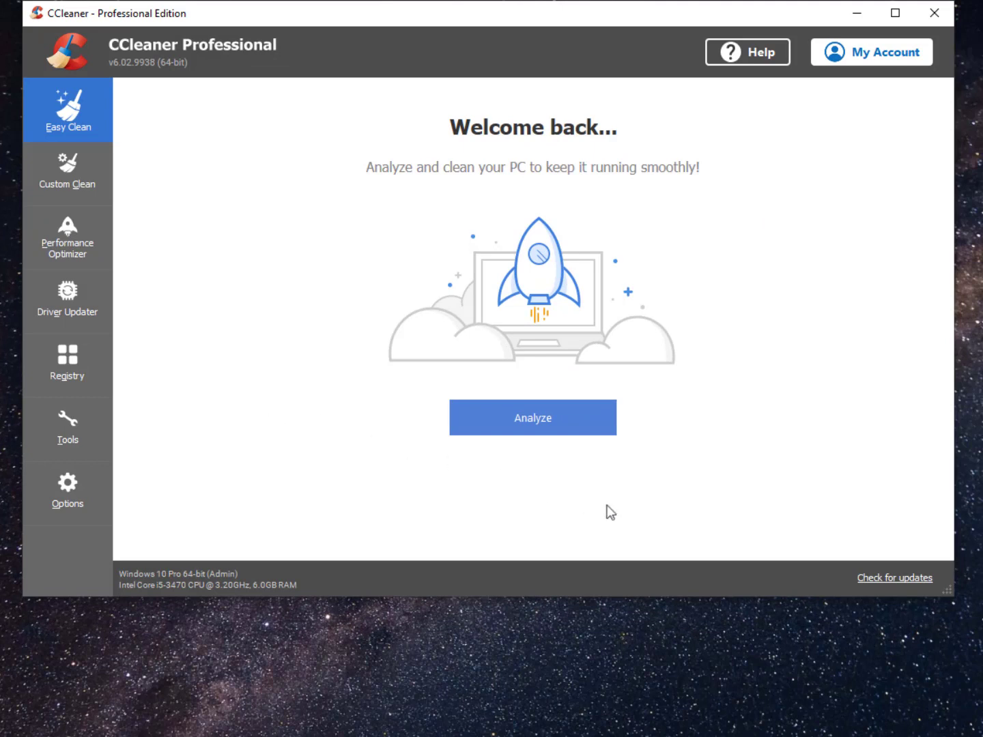
{"action": "mouse_move", "coordinate": [662, 527]}
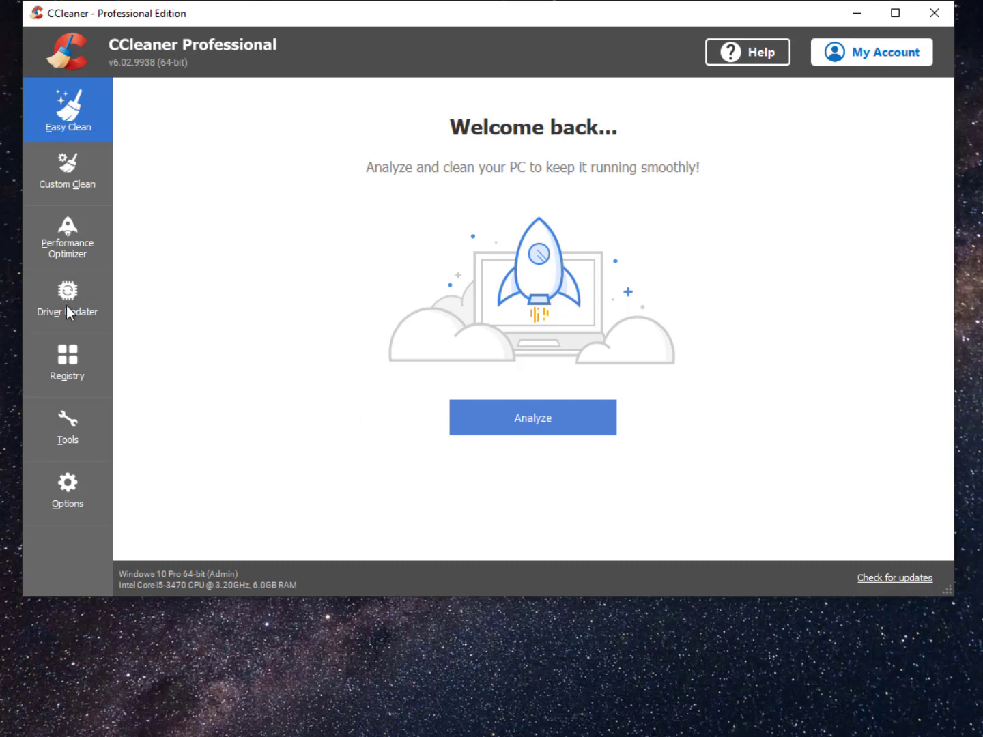
Step: Run a fresh Driver Updater scan for out-of-date drivers in CCleaner
{"action": "left_click", "coordinate": [67, 300]}
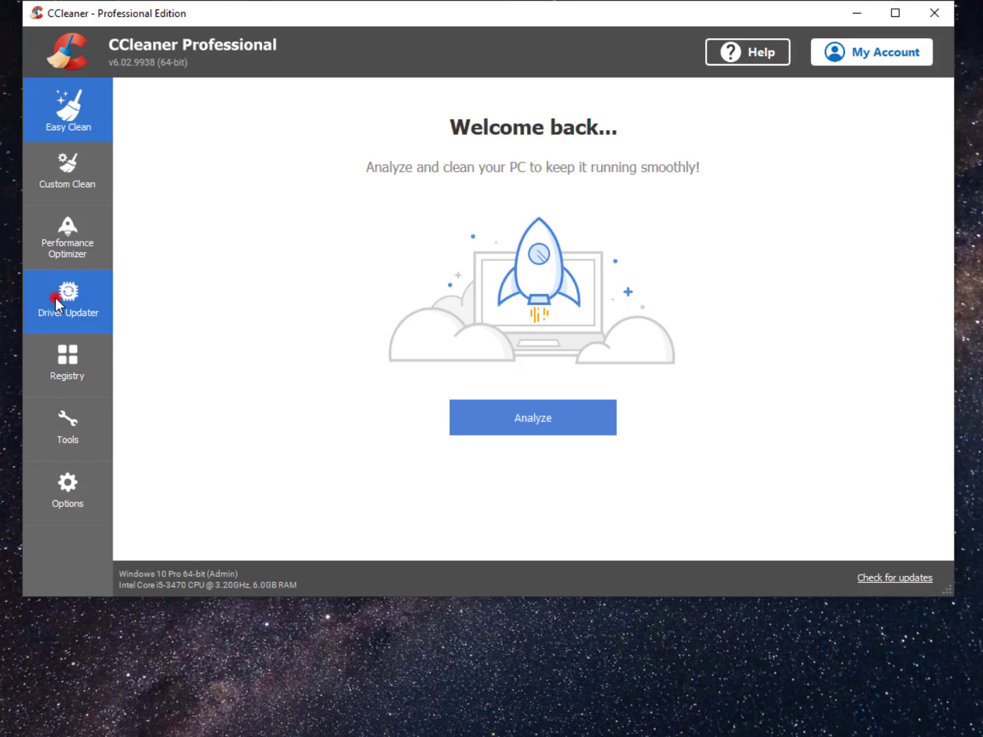
{"action": "left_click", "coordinate": [66, 302]}
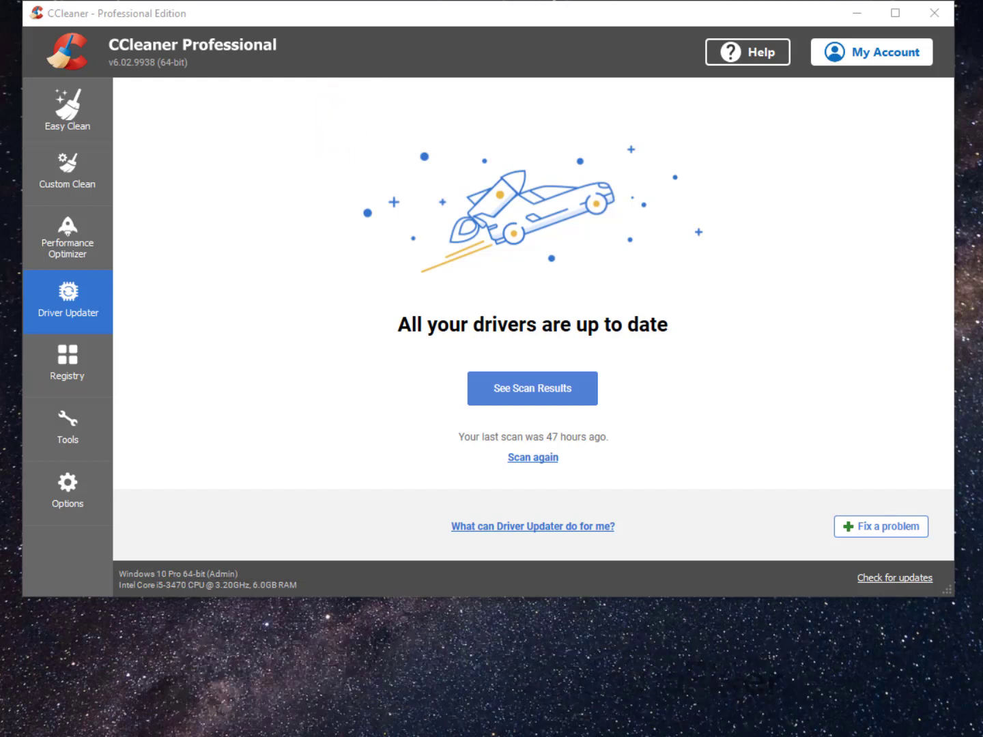
{"action": "mouse_move", "coordinate": [516, 393]}
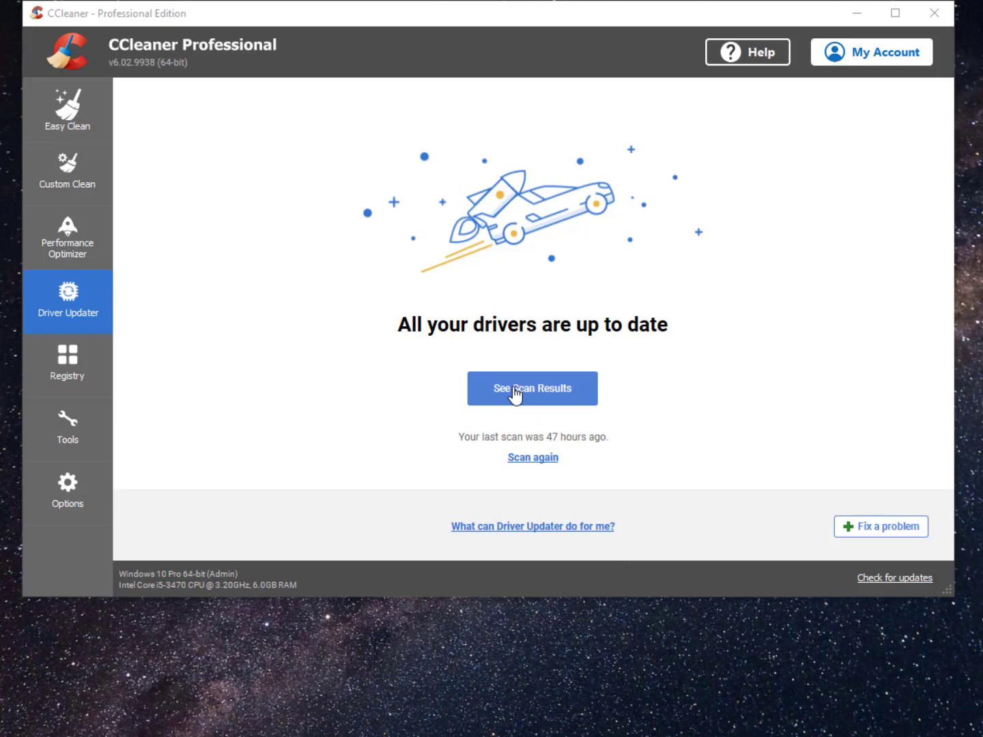
{"action": "left_click", "coordinate": [532, 457]}
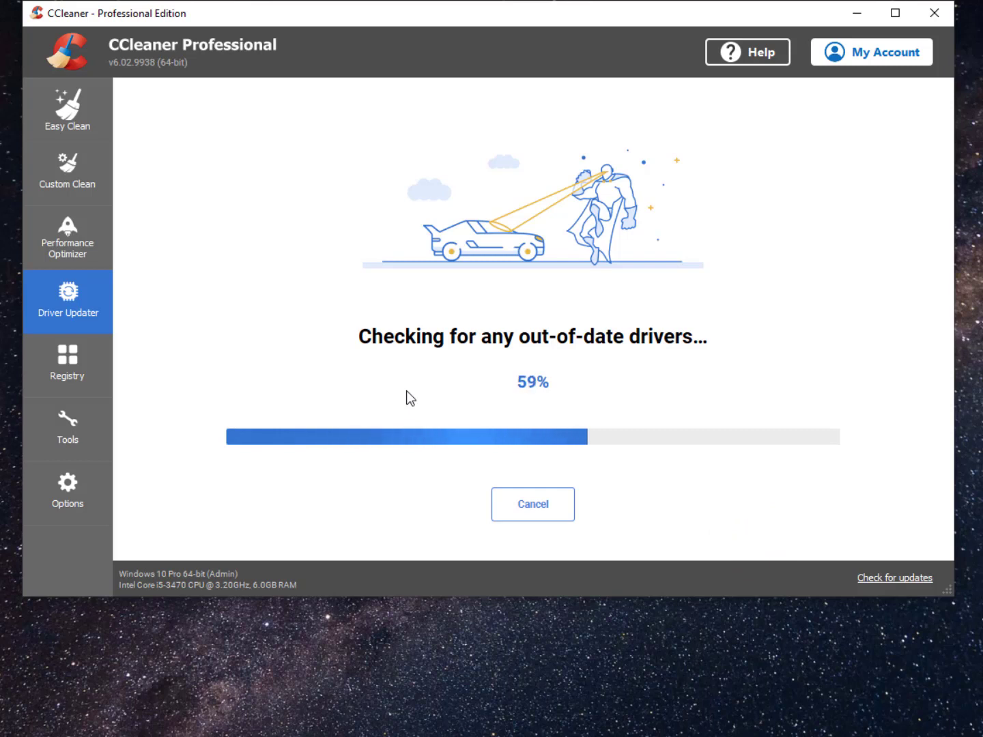
{"action": "mouse_move", "coordinate": [259, 361]}
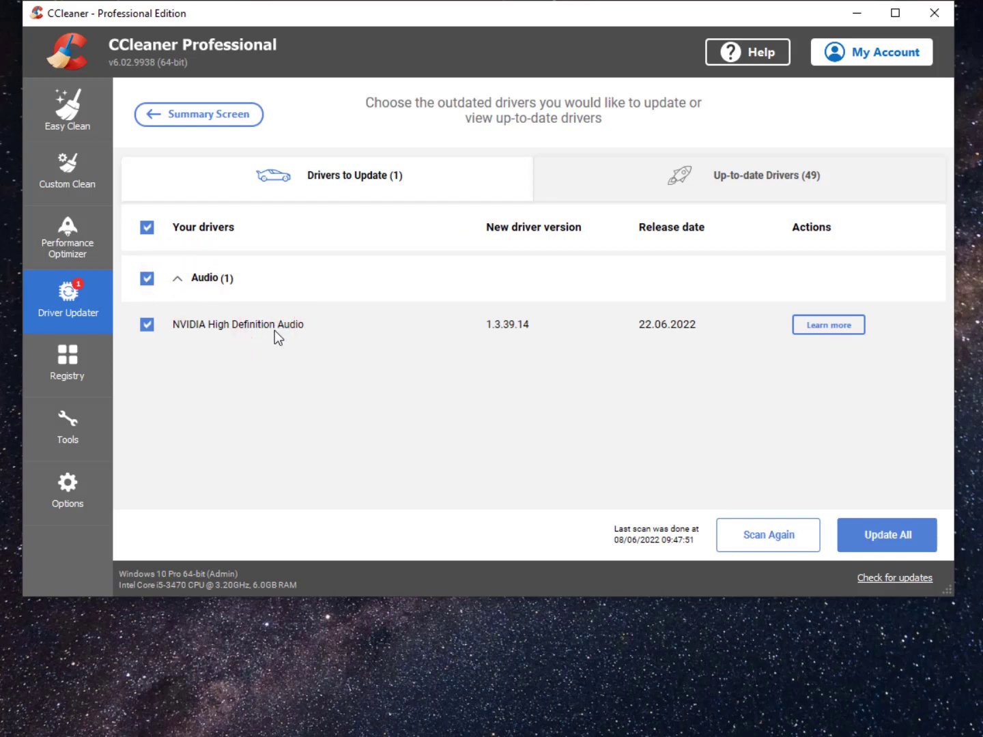
{"action": "left_click", "coordinate": [887, 535]}
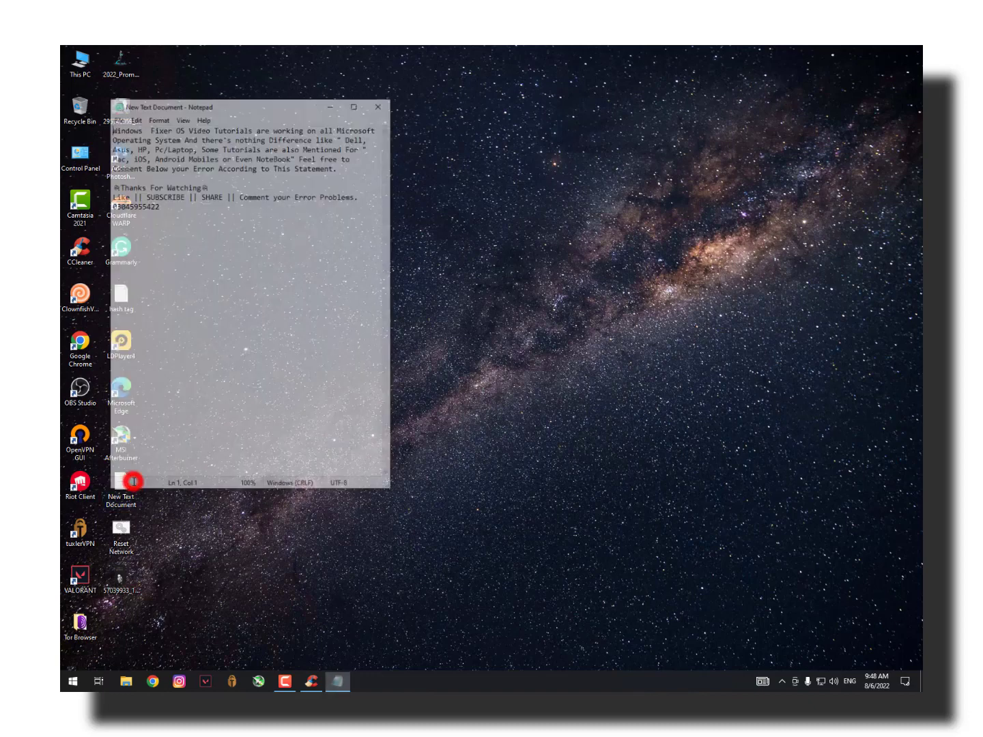
Step: Clear all text in the Notepad note and save the changes on closing
{"action": "key", "text": "ctrl+a"}
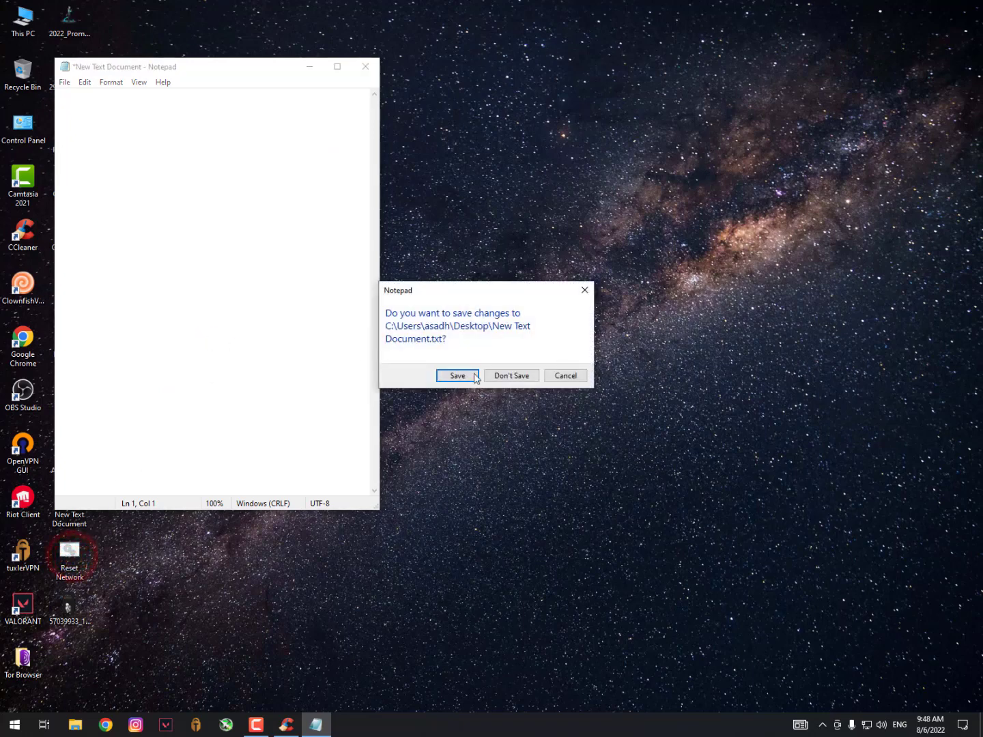
{"action": "left_click", "coordinate": [457, 376]}
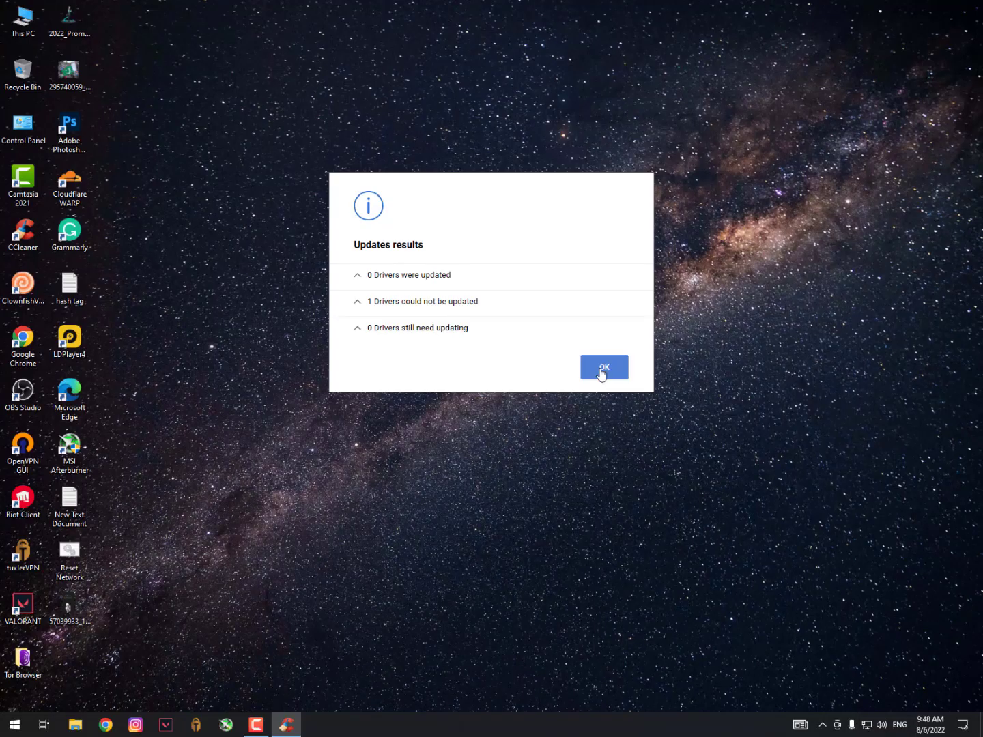
{"action": "left_click", "coordinate": [604, 365]}
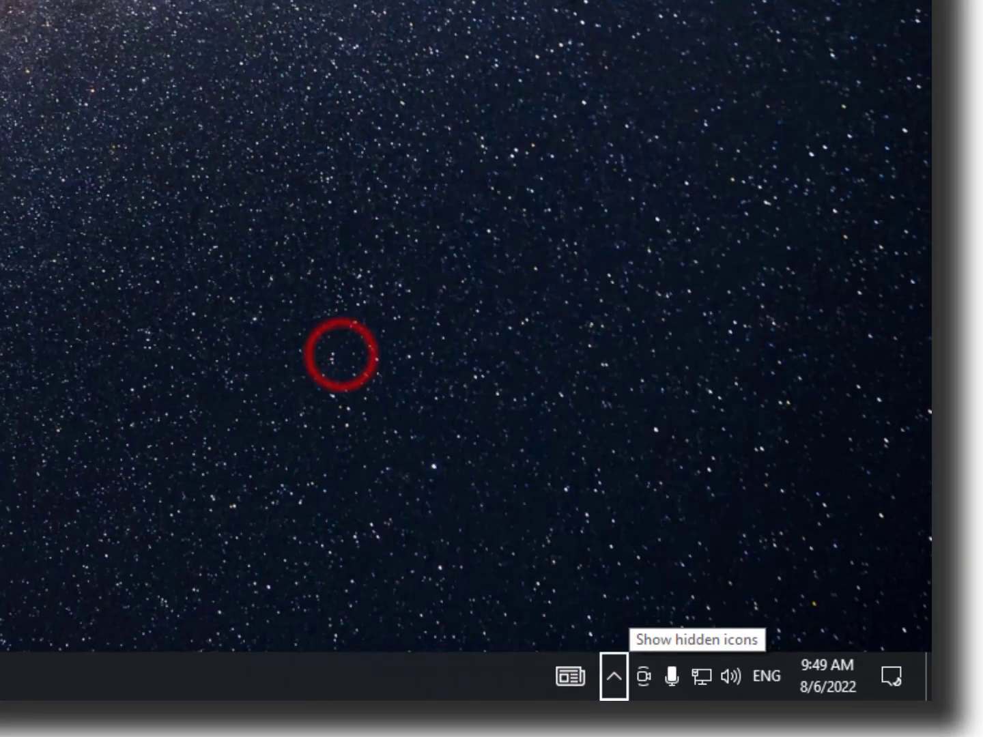
Step: Reveal hidden tray icons and bring up the Cloudflare WARP panel
{"action": "left_click", "coordinate": [612, 675]}
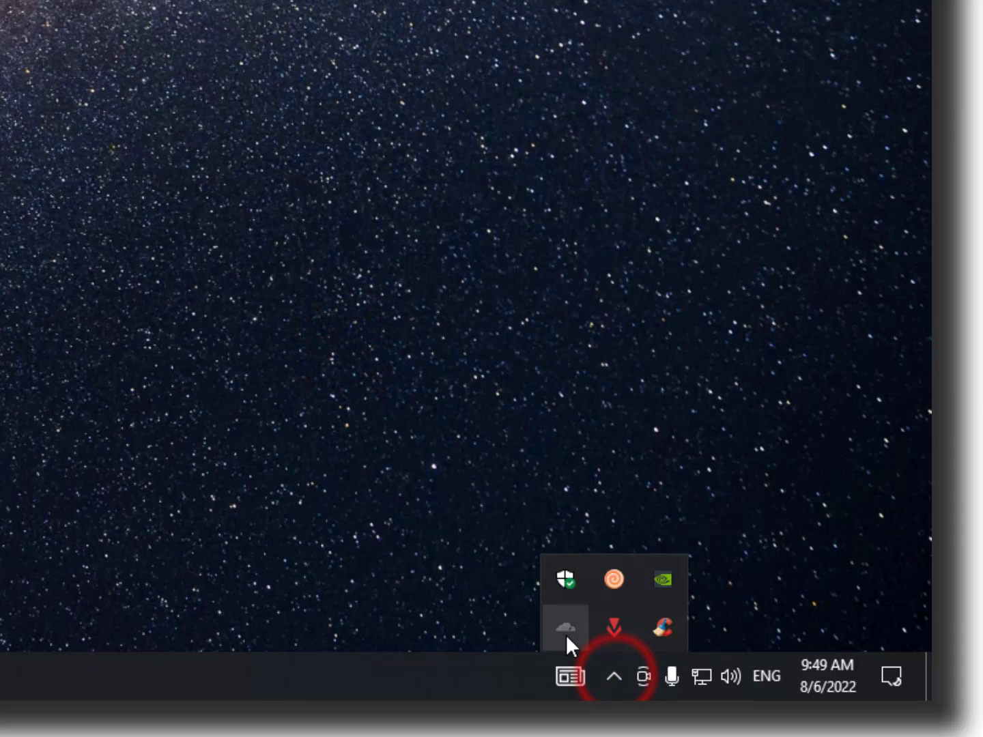
{"action": "left_click", "coordinate": [565, 622]}
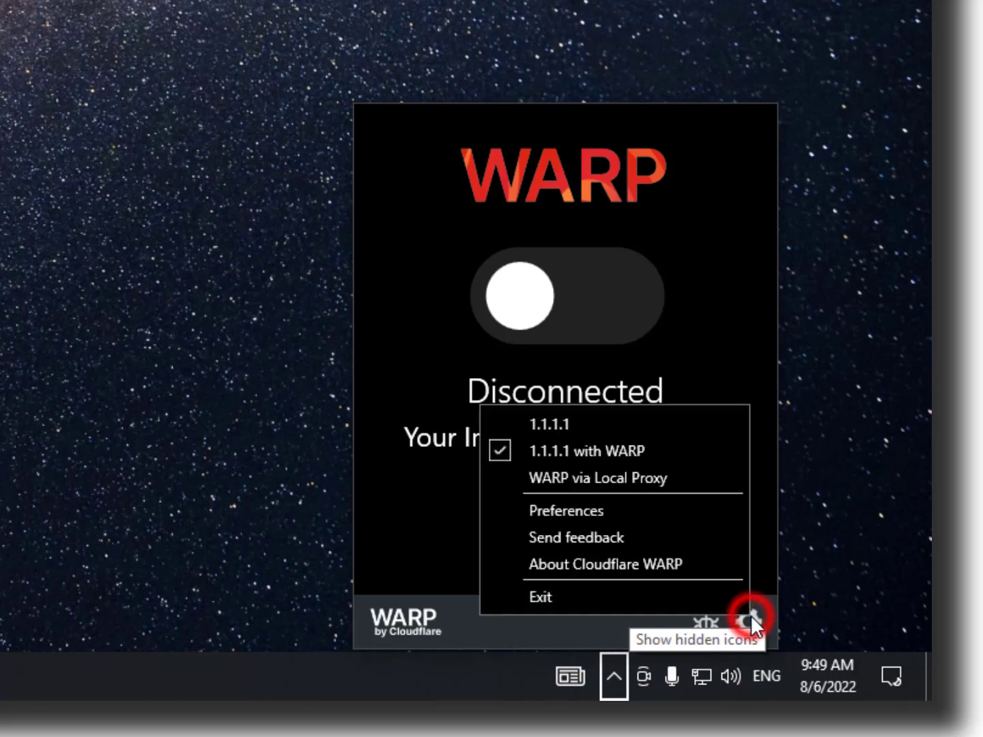
{"action": "mouse_move", "coordinate": [594, 461]}
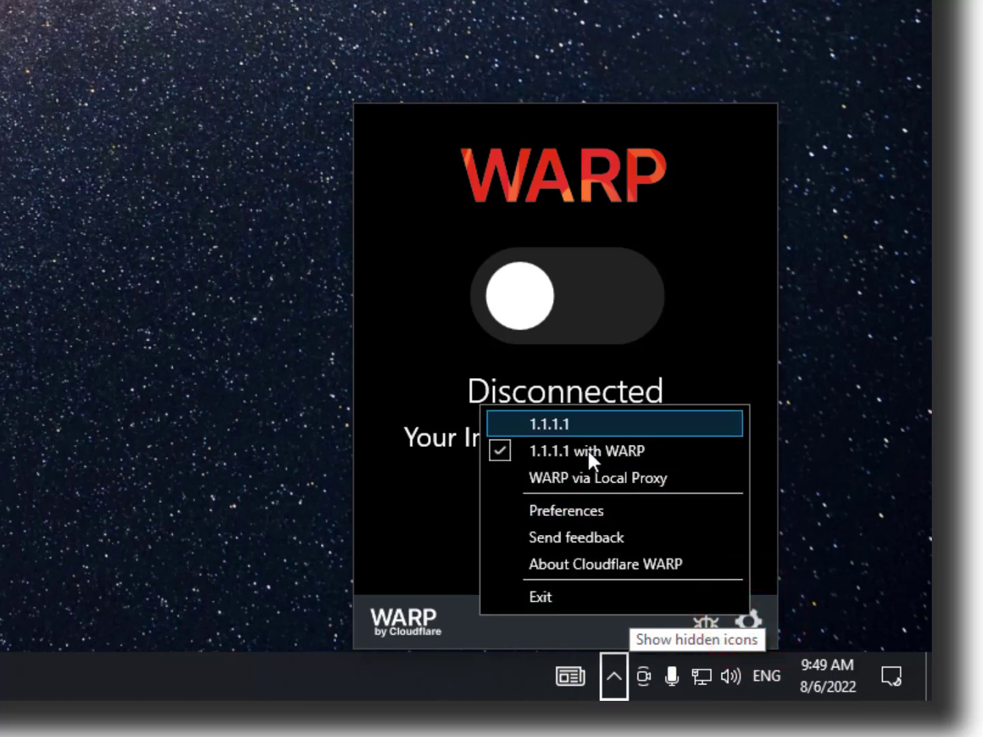
{"action": "mouse_move", "coordinate": [614, 478]}
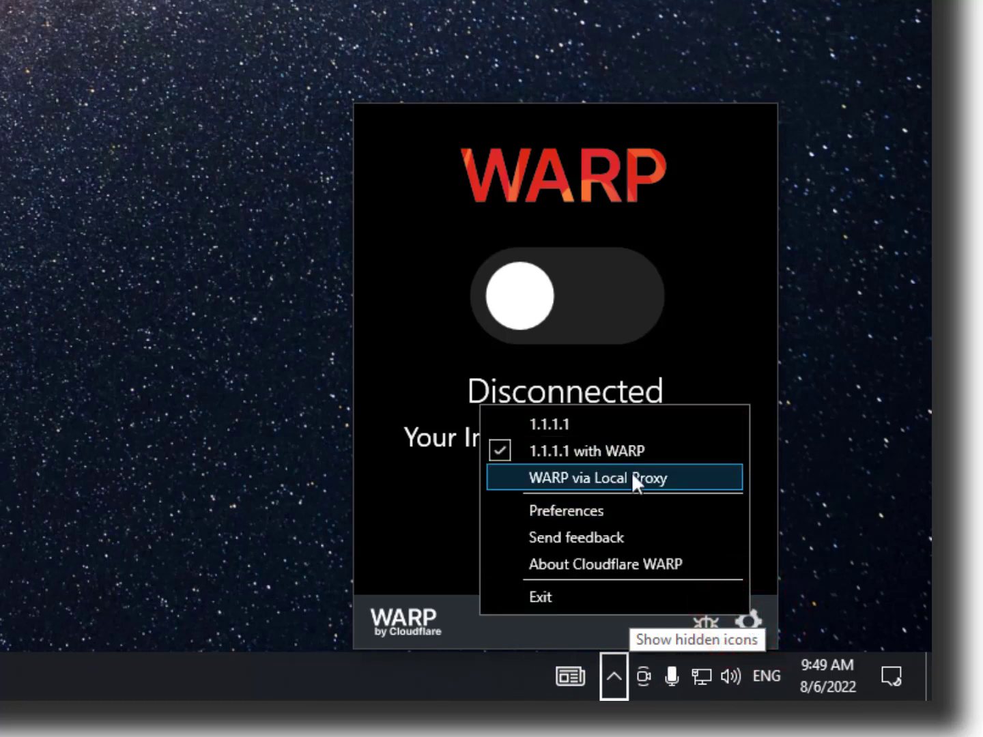
{"action": "mouse_move", "coordinate": [658, 497]}
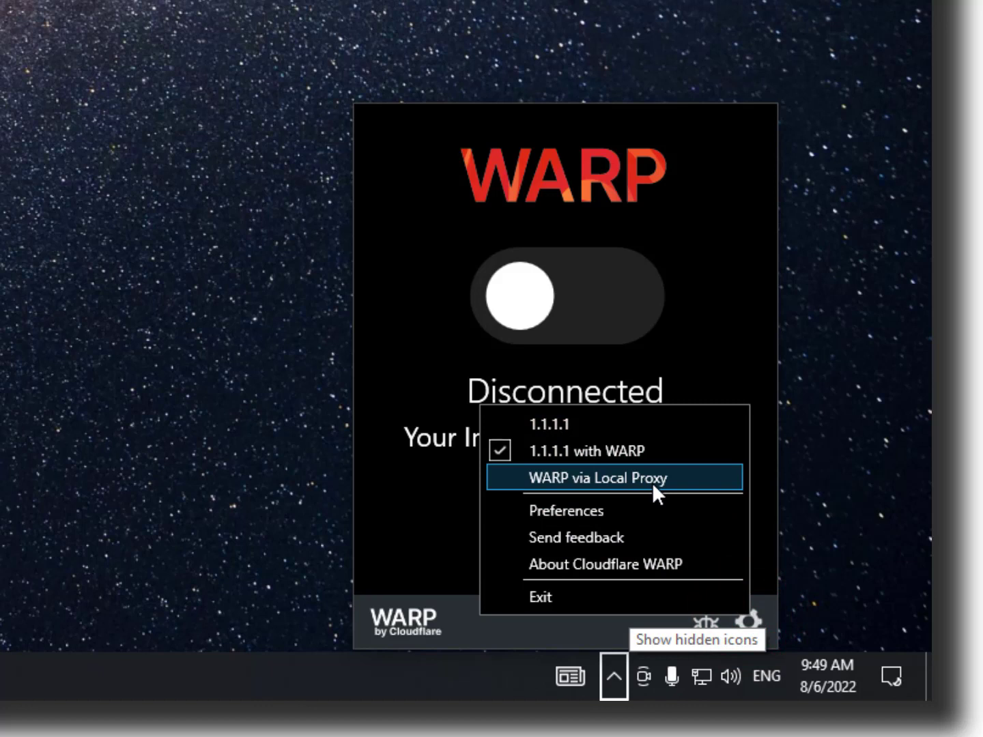
{"action": "mouse_move", "coordinate": [571, 450]}
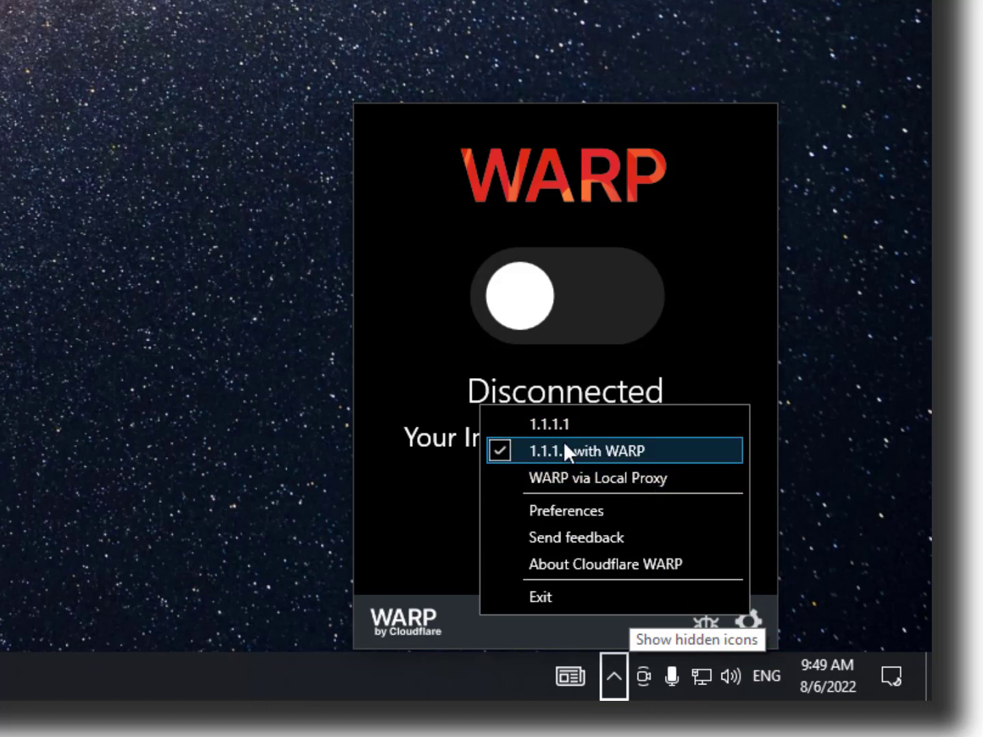